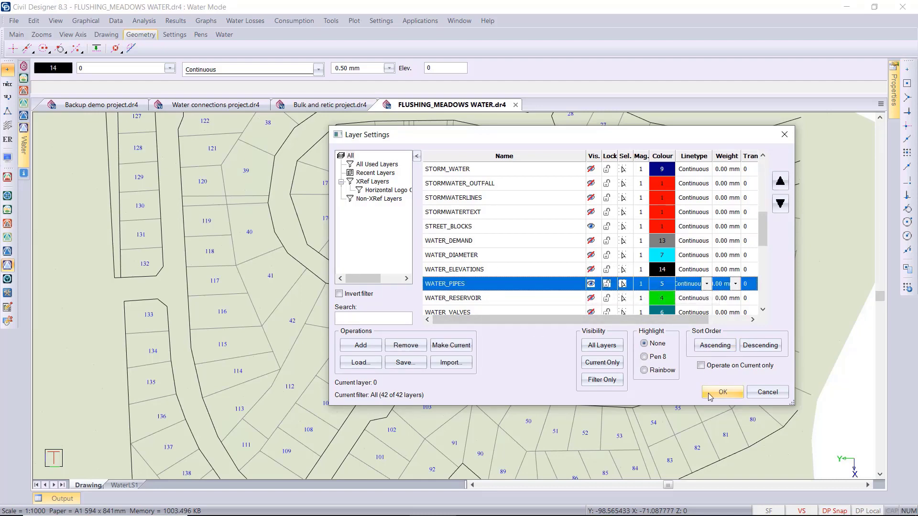
Apply the layer settings so the WATER_PIPES layer shows over the whole subdivision.
{"action": "left_click", "coordinate": [723, 392]}
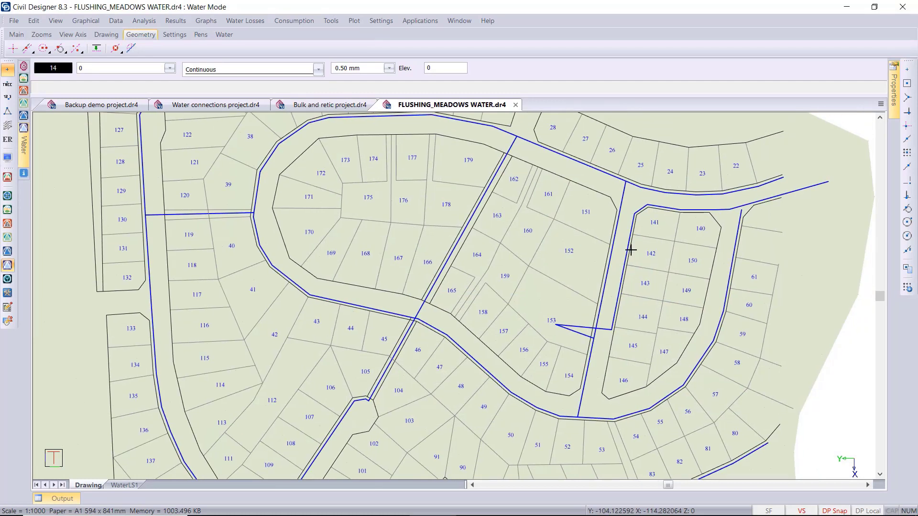
{"action": "mouse_move", "coordinate": [687, 224]}
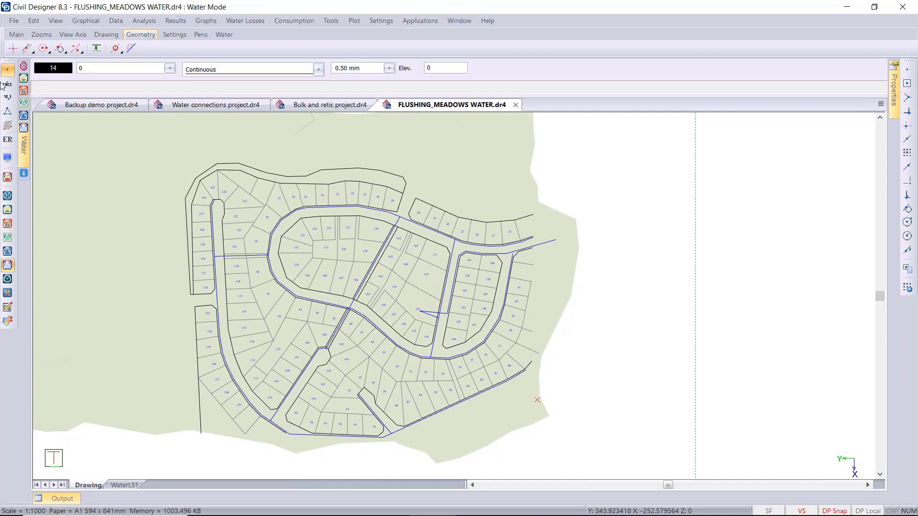
Start File > Import > Convert drawing entities, mapping pipes, nodes, reservoirs and valves to WATER layers.
{"action": "left_click", "coordinate": [15, 21]}
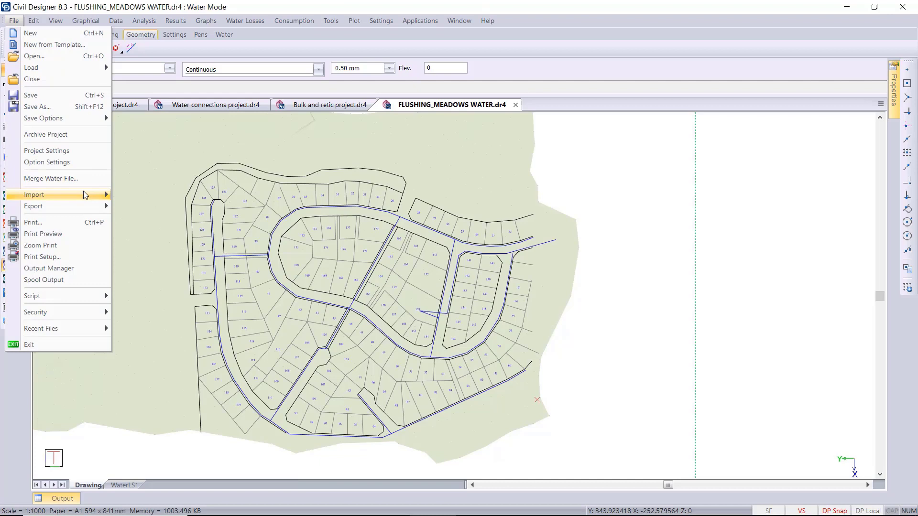
{"action": "mouse_move", "coordinate": [165, 211]}
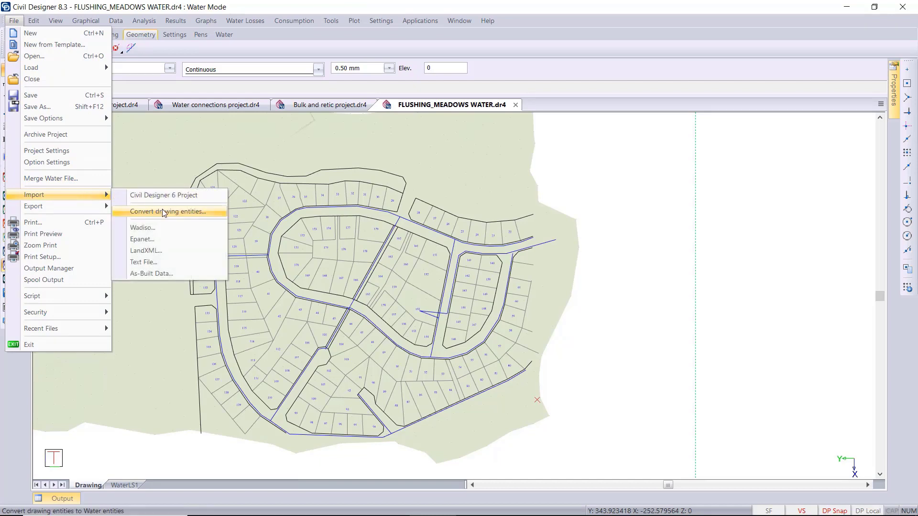
{"action": "left_click", "coordinate": [162, 211]}
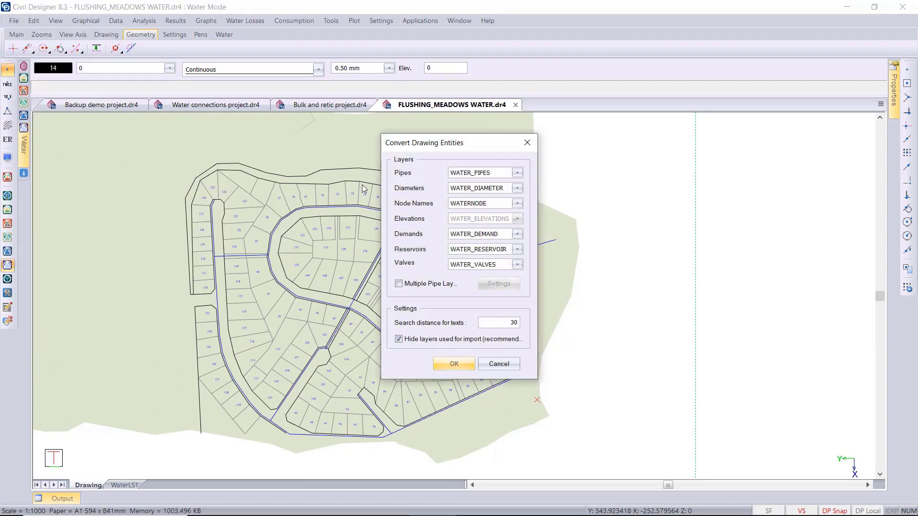
{"action": "mouse_move", "coordinate": [455, 203]}
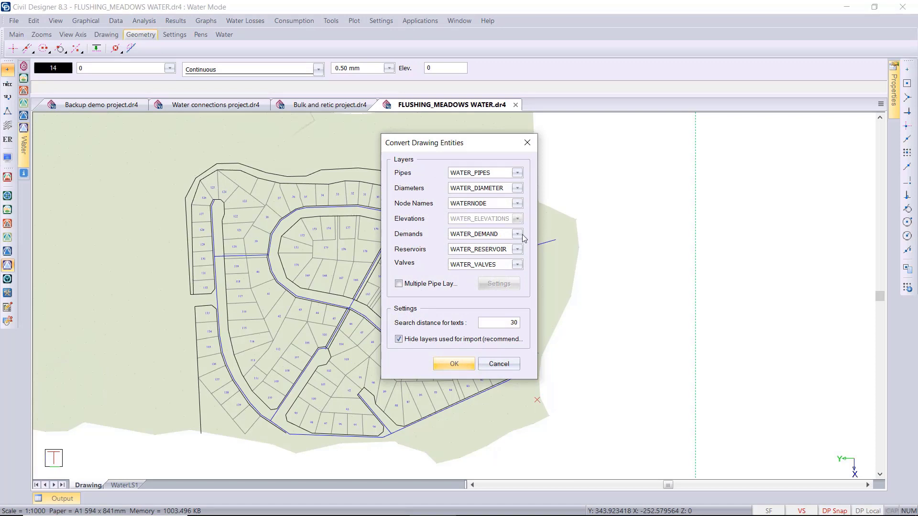
{"action": "mouse_move", "coordinate": [483, 323]}
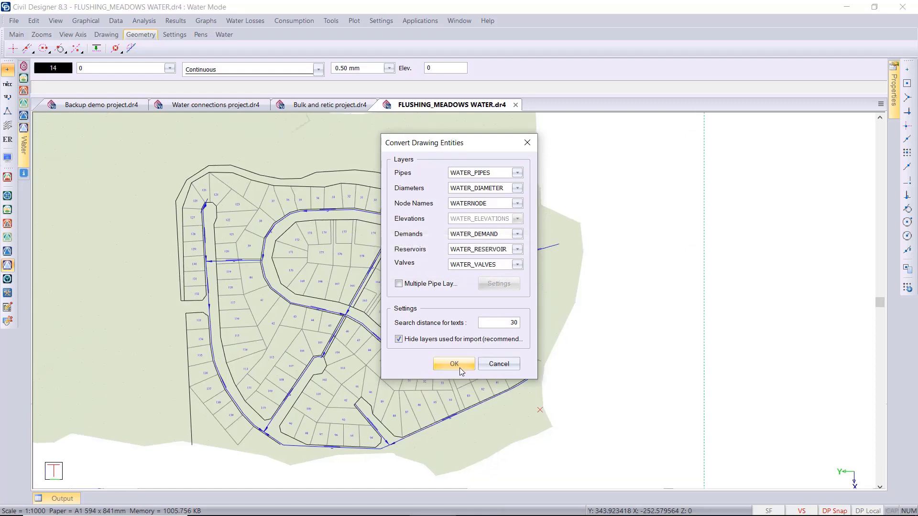
Run the conversion, creating 26 pipes, 24 nodes and 1 reservoir, and accept the summary.
{"action": "left_click", "coordinate": [453, 363]}
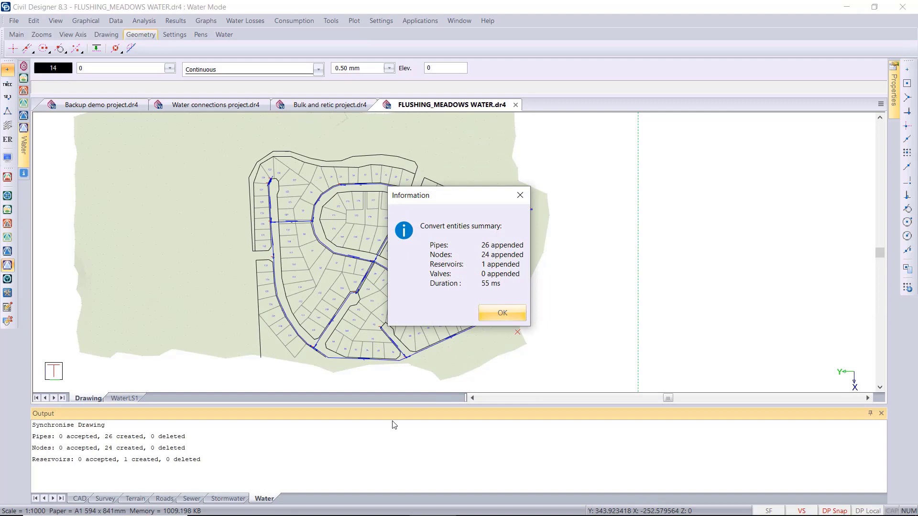
{"action": "mouse_move", "coordinate": [488, 288]}
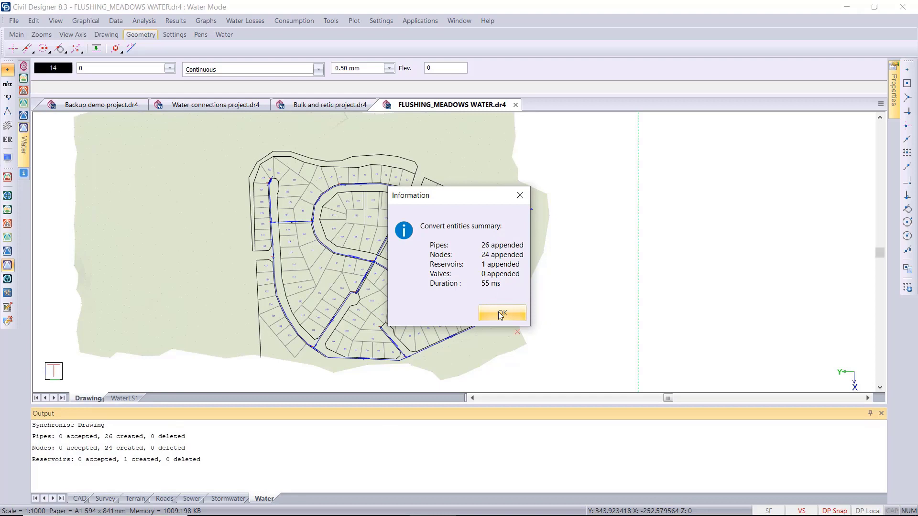
{"action": "left_click", "coordinate": [503, 313]}
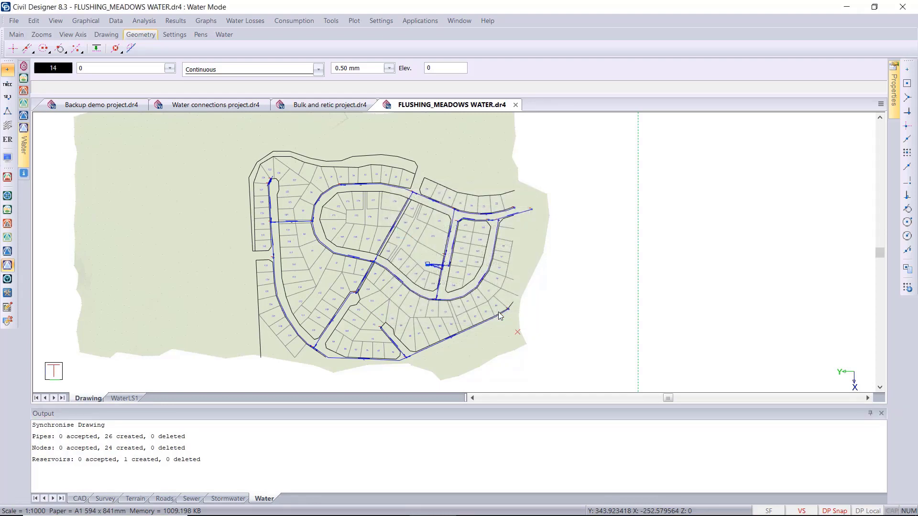
{"action": "mouse_move", "coordinate": [767, 416]}
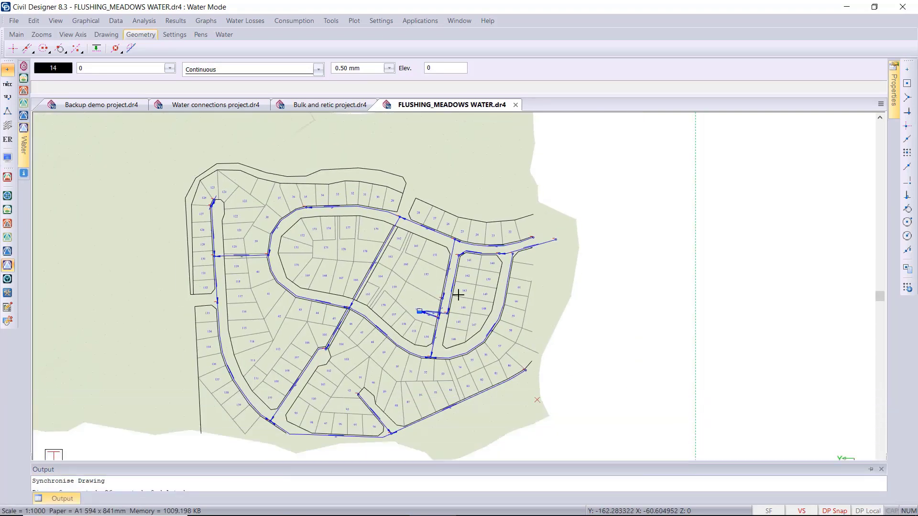
Show Data > Summary: 26 pipes, 24 nodes, 1 reservoir, 31.68 l/s peak demand.
{"action": "left_click", "coordinate": [116, 21]}
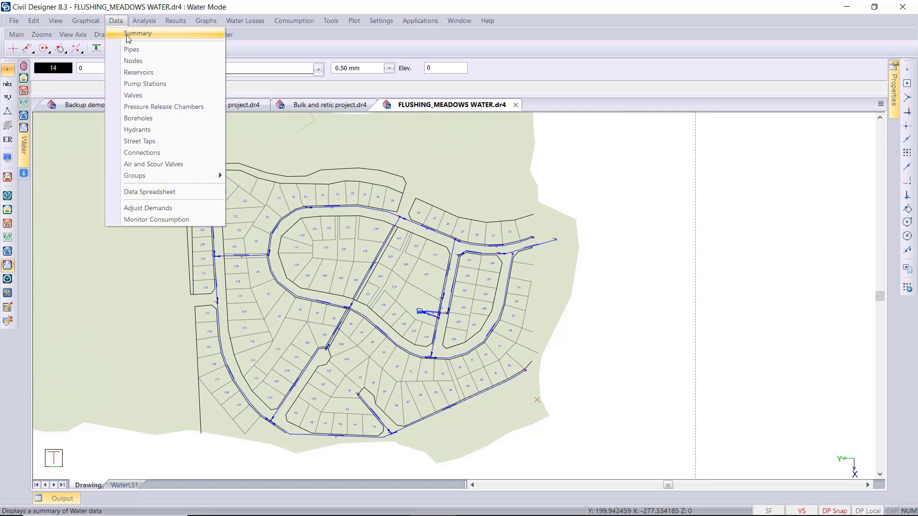
{"action": "left_click", "coordinate": [139, 33]}
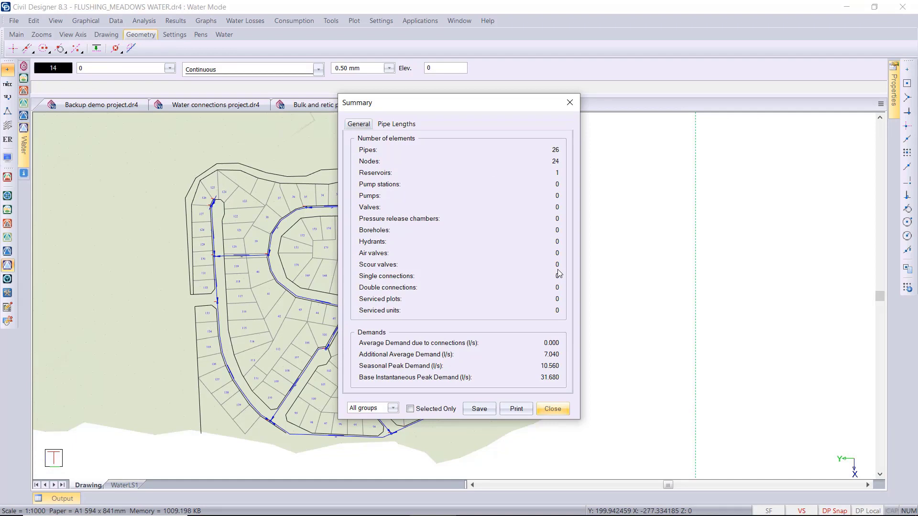
{"action": "mouse_move", "coordinate": [540, 366]}
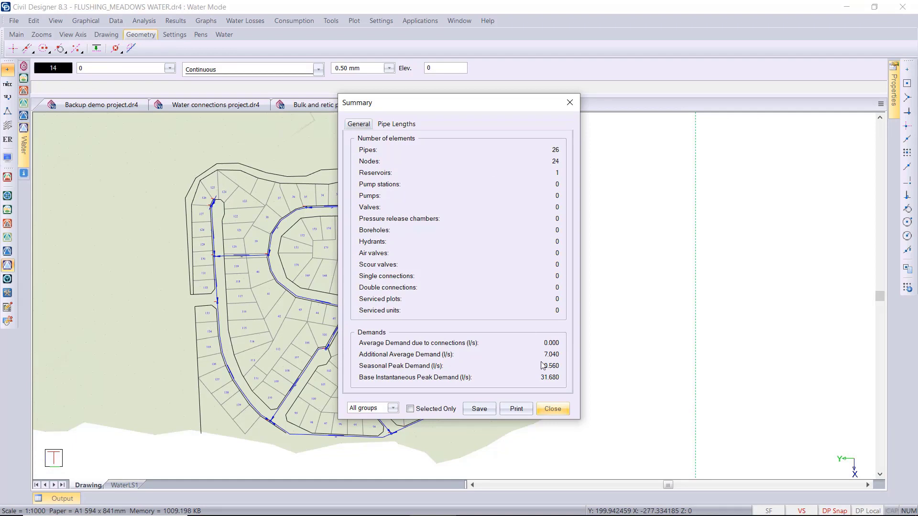